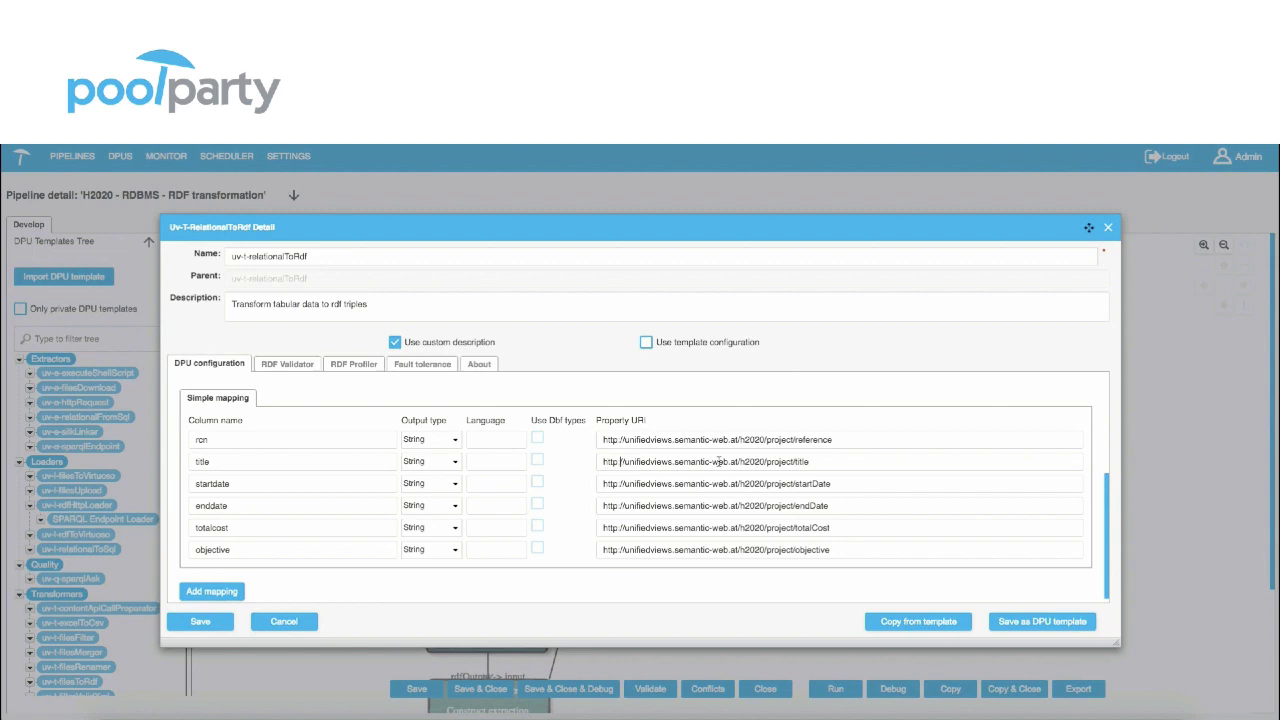
Cancel the uv-t-relationalToRdf mapping dialog and scroll the RDBMS-to-RDF pipeline canvas
left_click(284, 620)
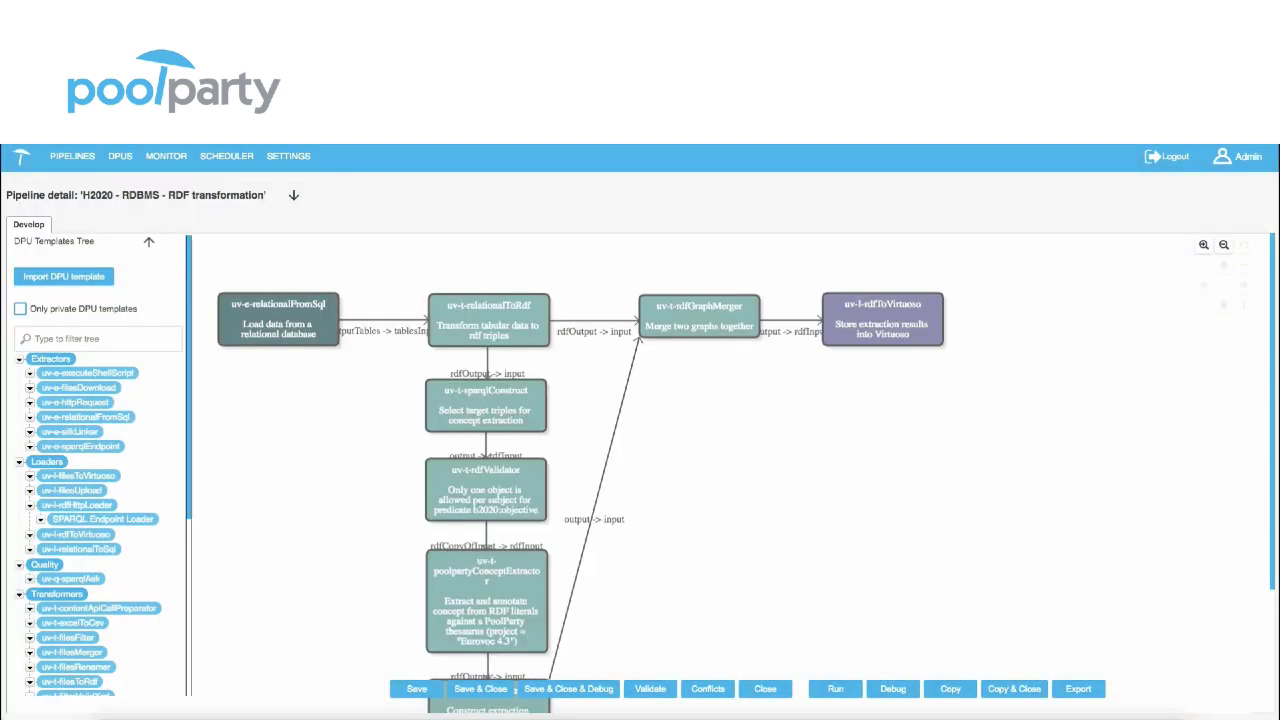
scroll("down", 3)
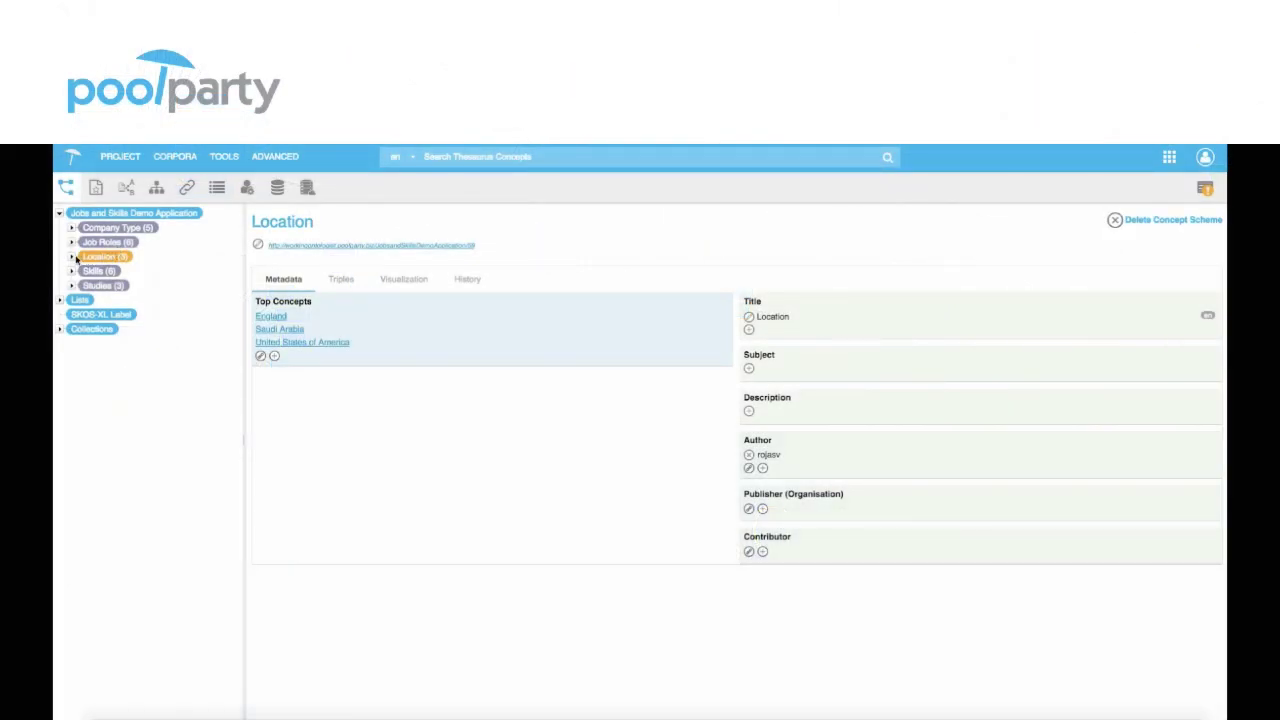
Create London and Manchester under England with Create Another ticked
left_click(72, 256)
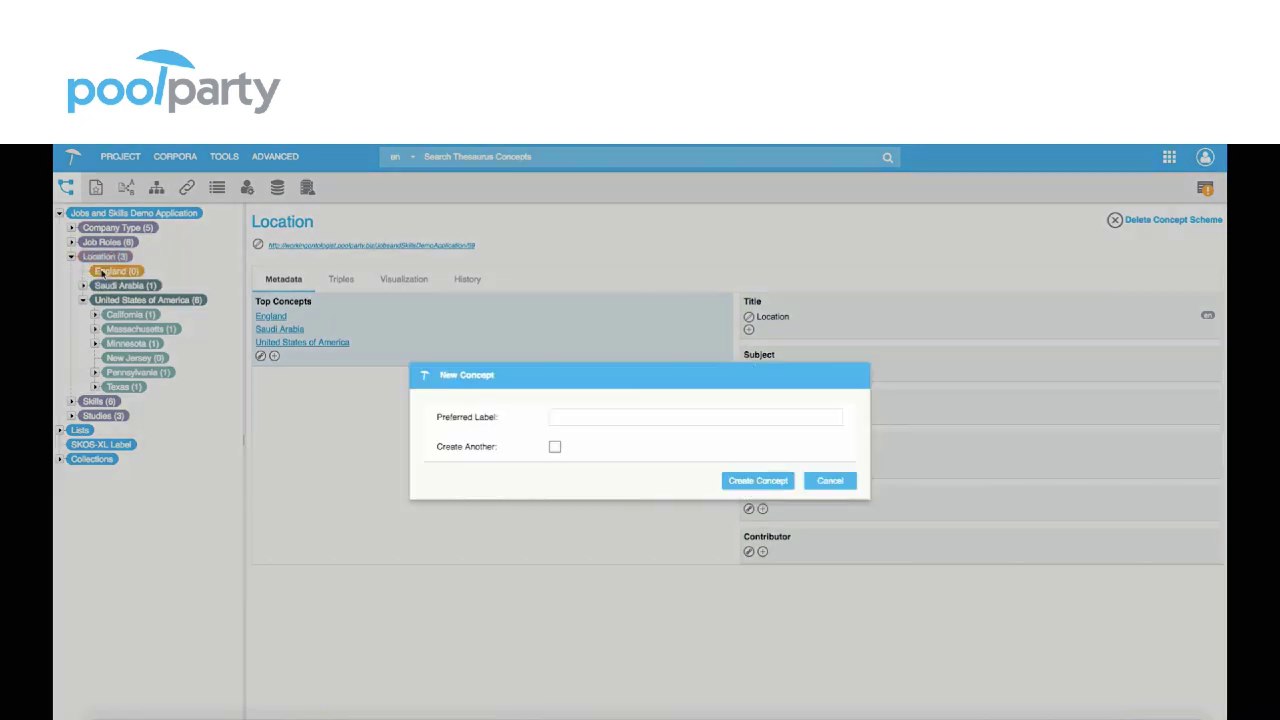
type("London")
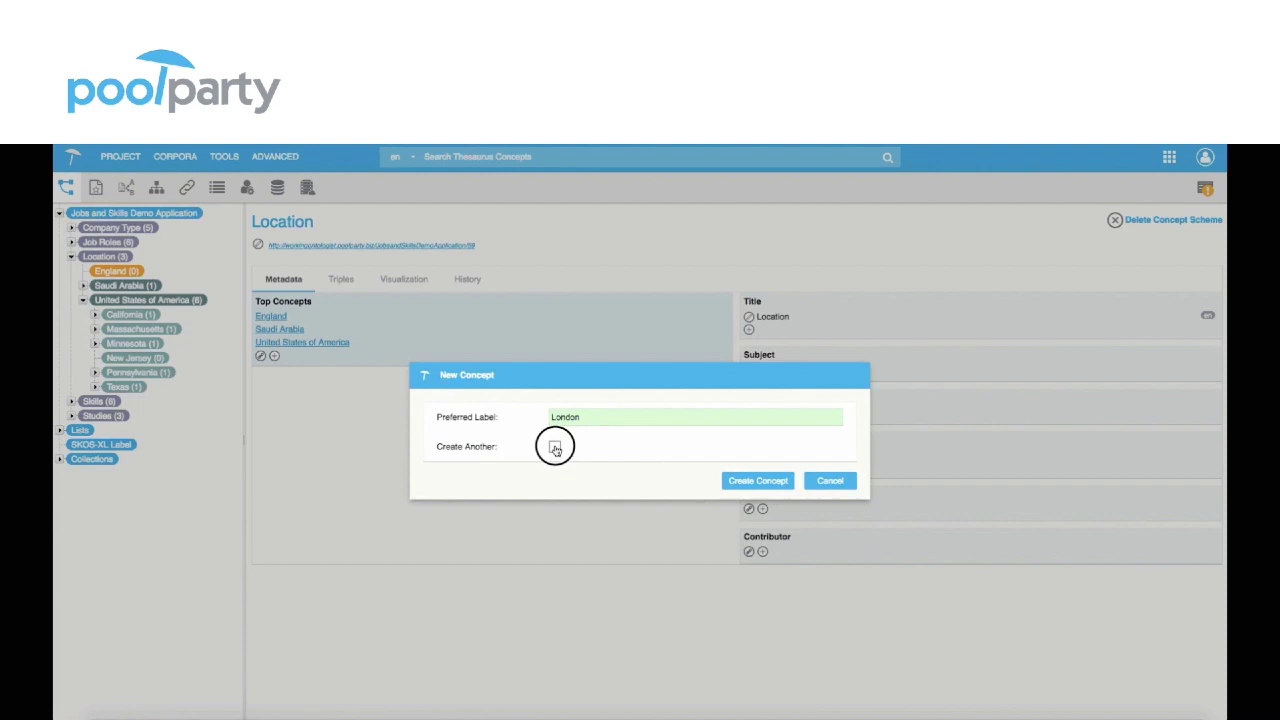
left_click(554, 448)
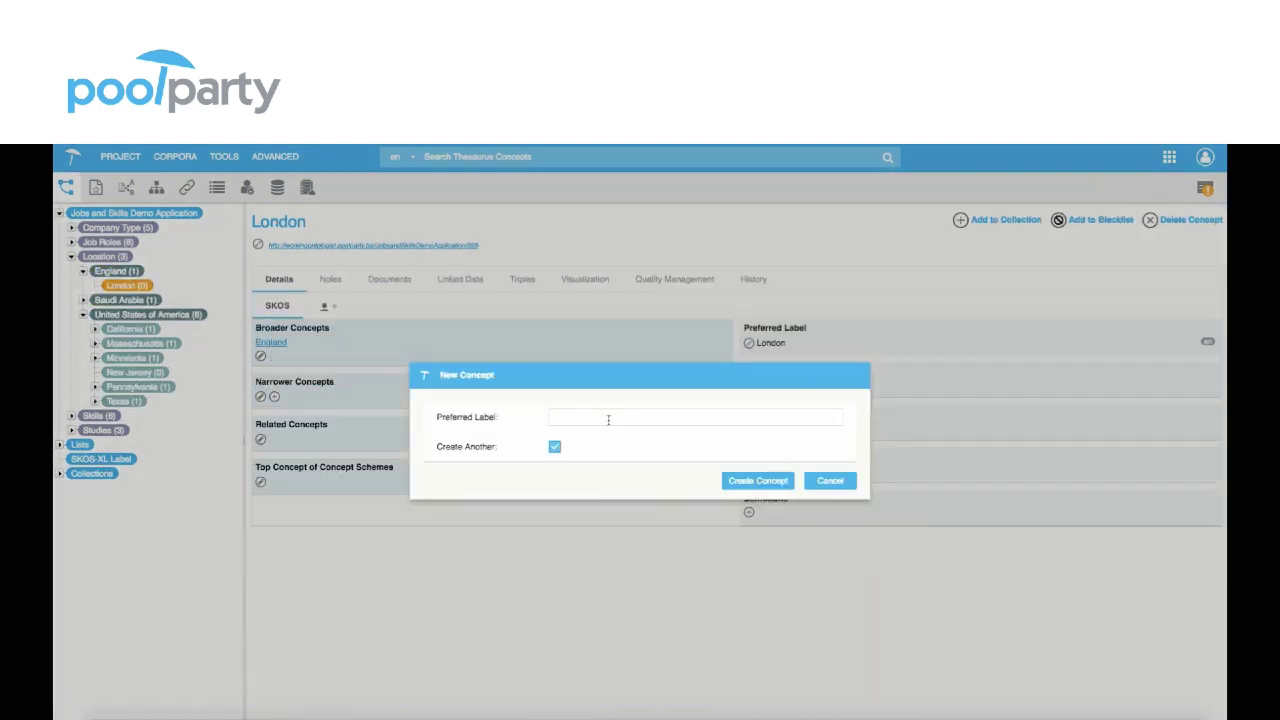
type("Ma")
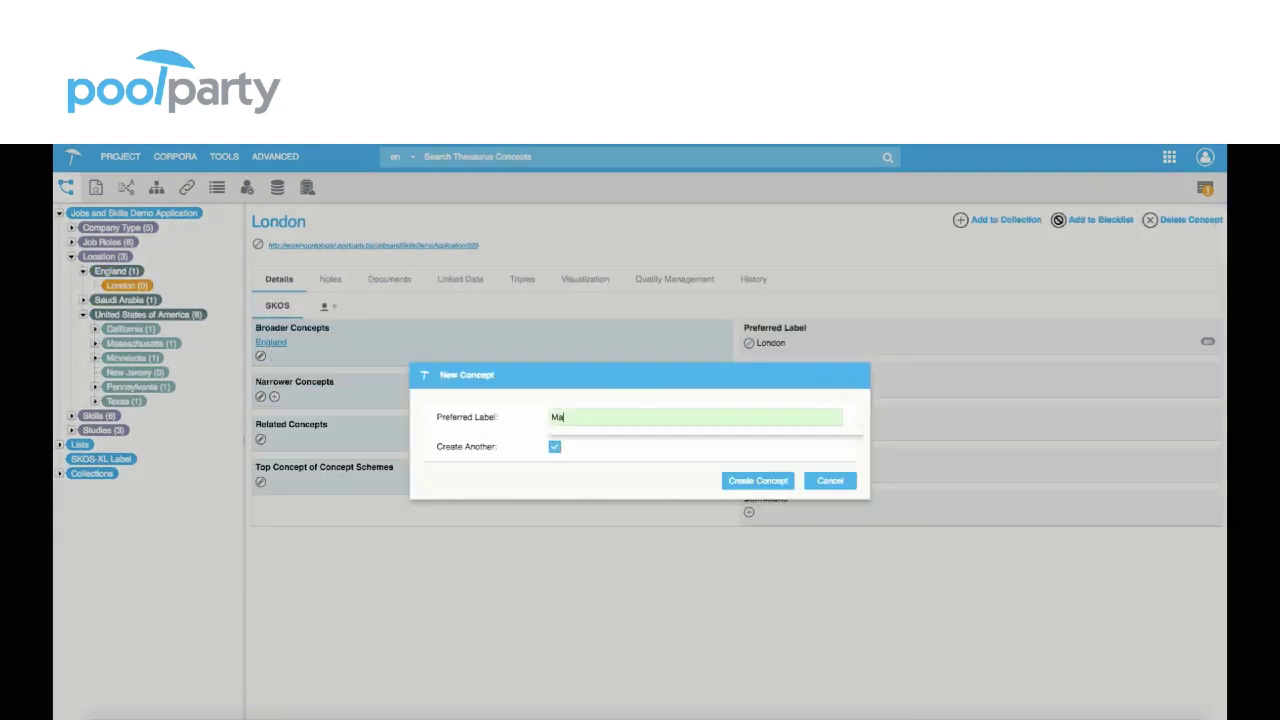
left_click(756, 480)
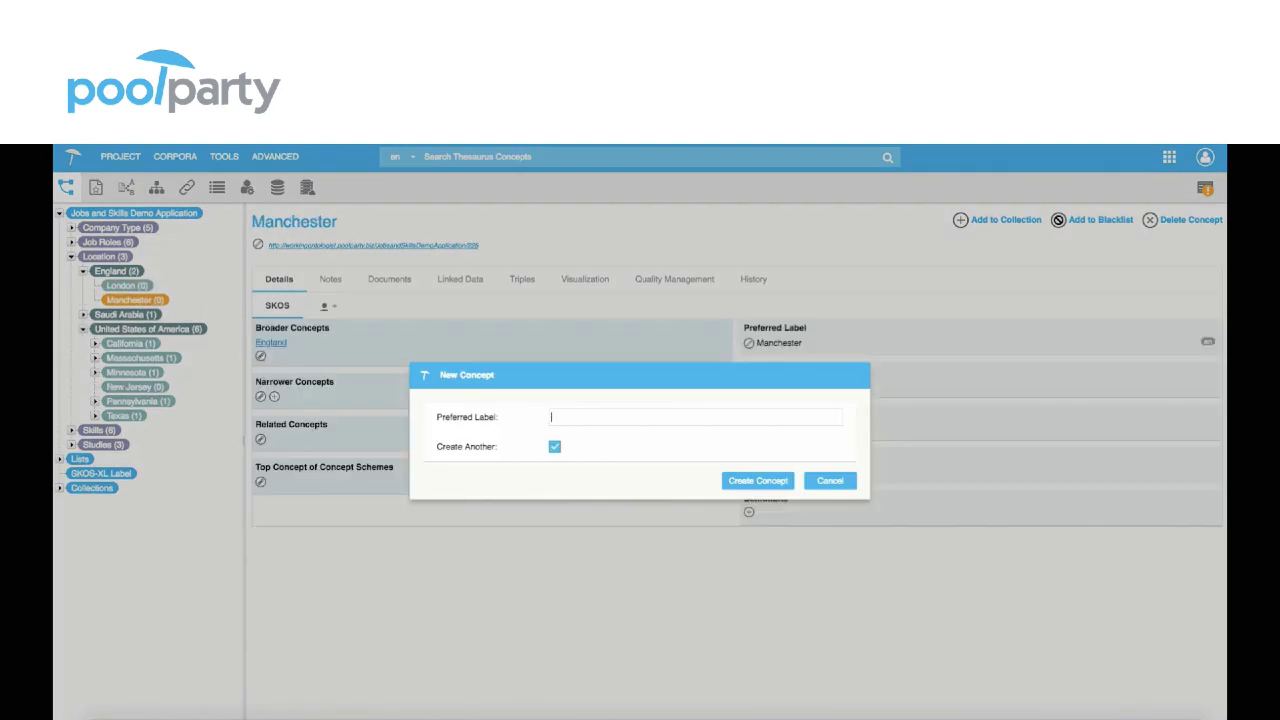
Create Bristol and Cambridge under England, then finish adding concepts
type("Bristol")
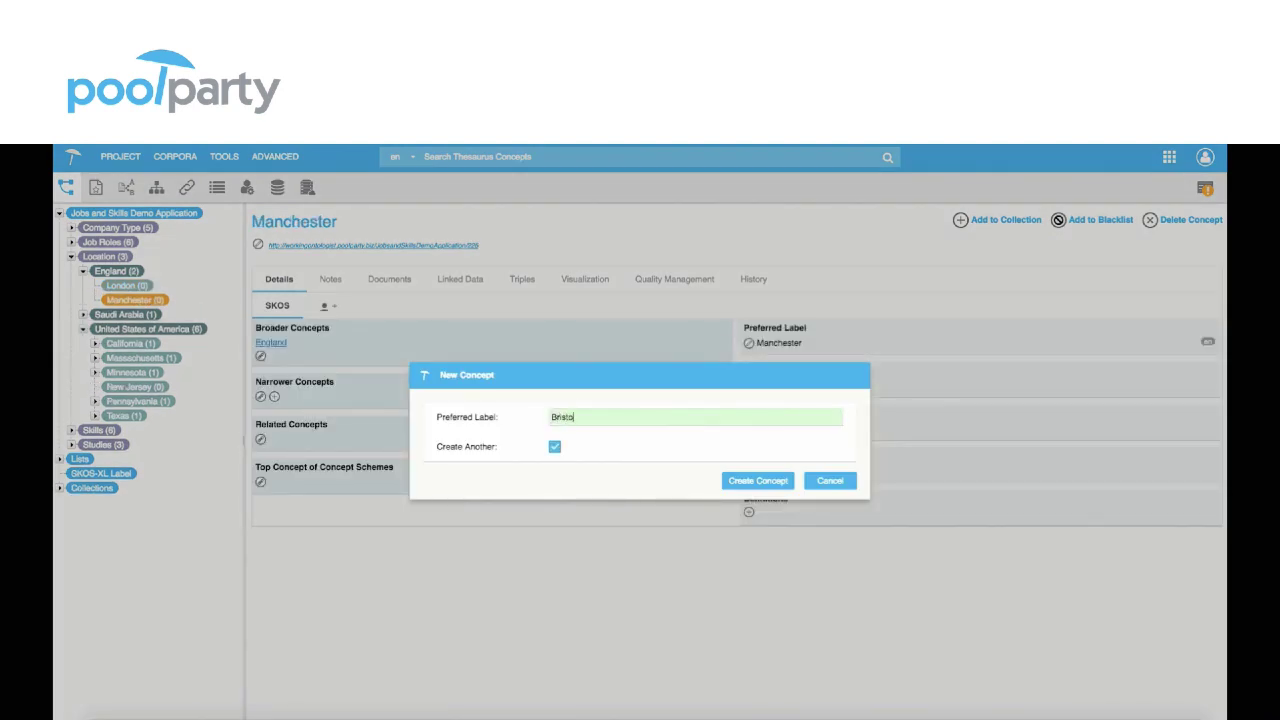
left_click(756, 480)
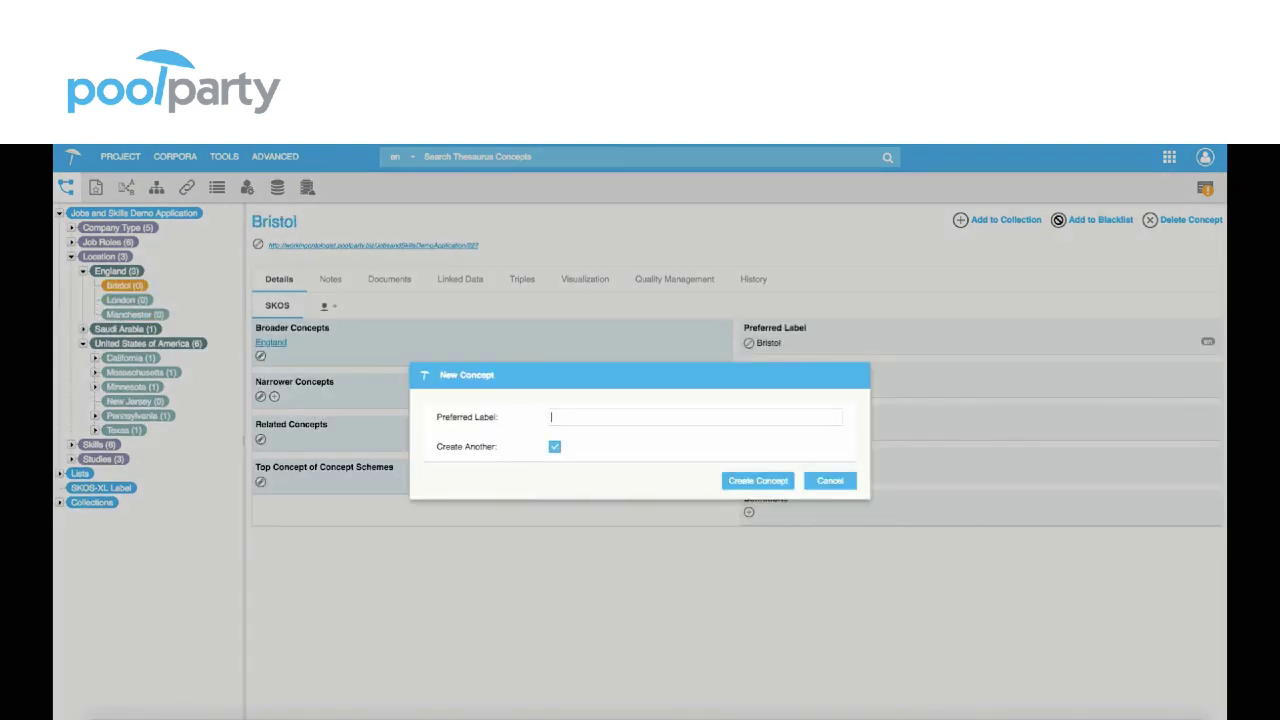
type("Cambrid")
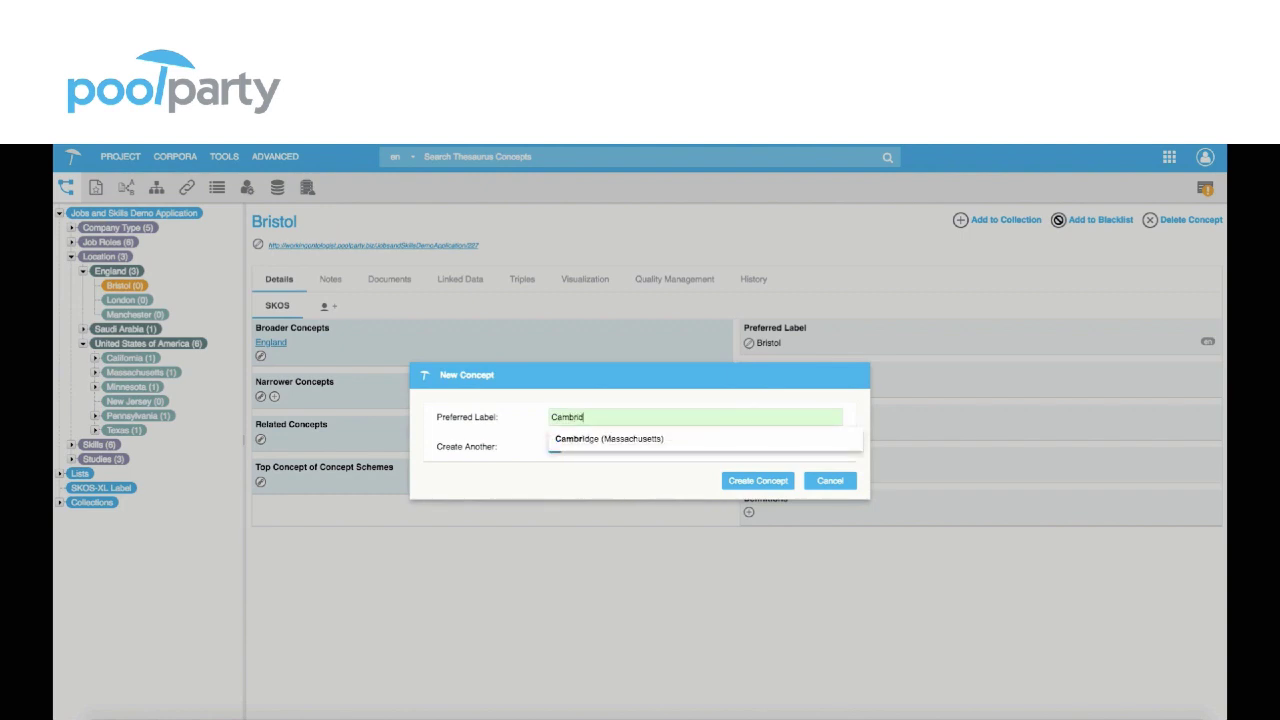
left_click(756, 480)
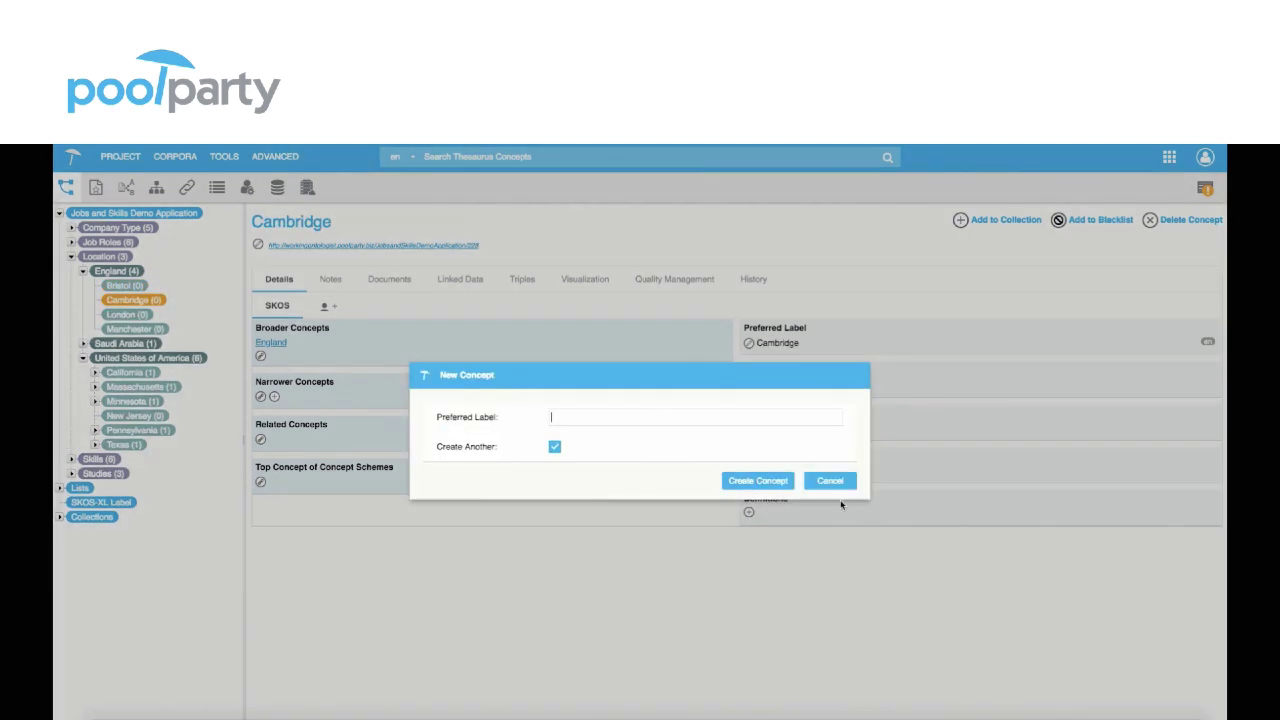
left_click(828, 480)
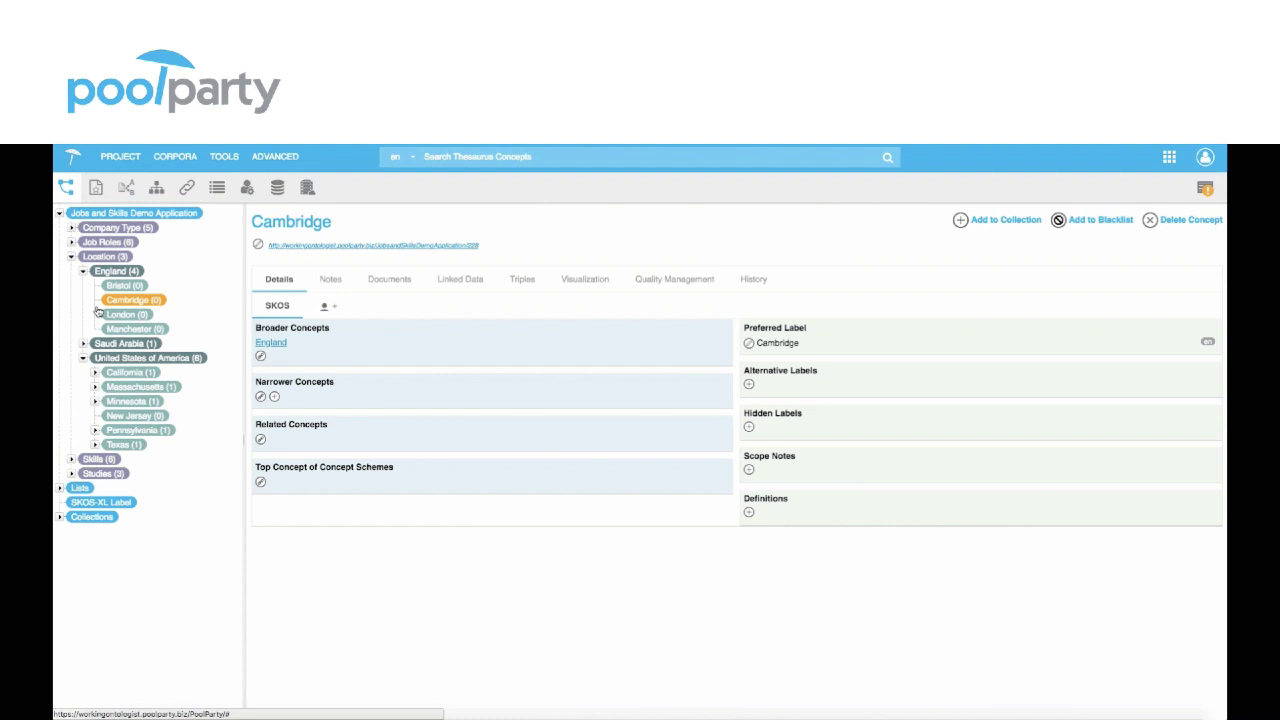
Ask the chatbot 'Tell me about NLP' and get its answer
left_click(98, 256)
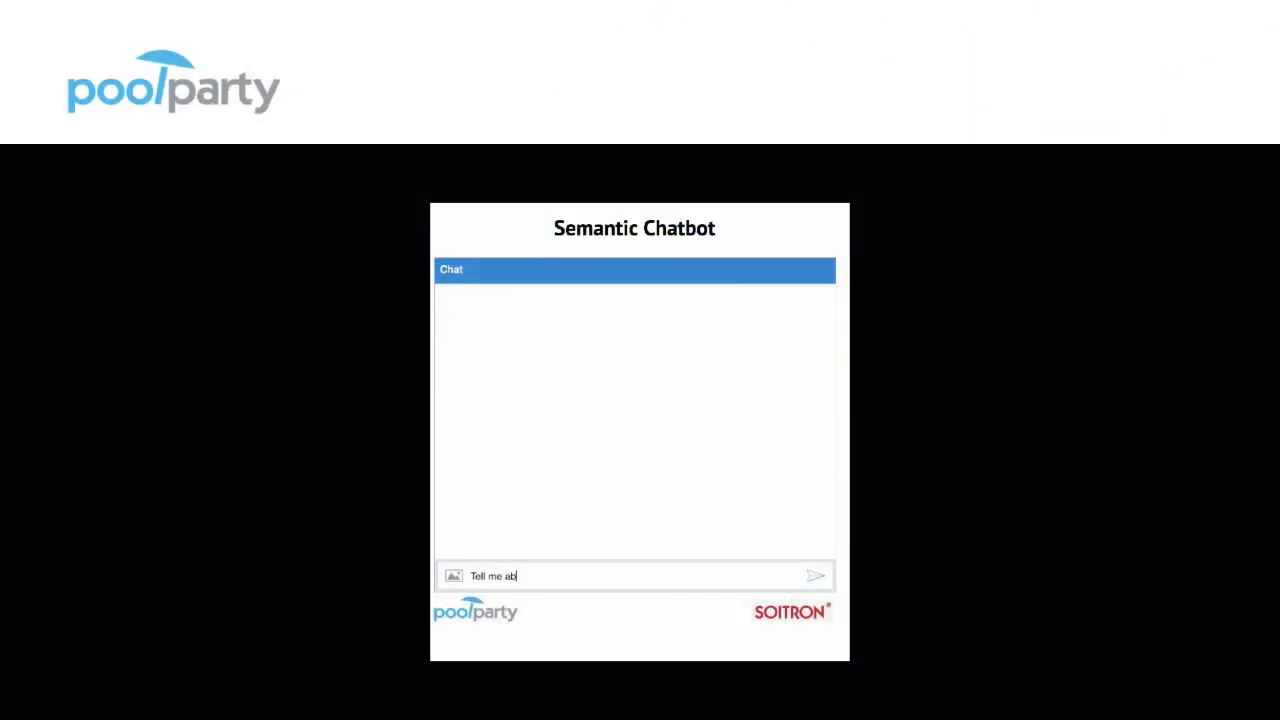
left_click(818, 576)
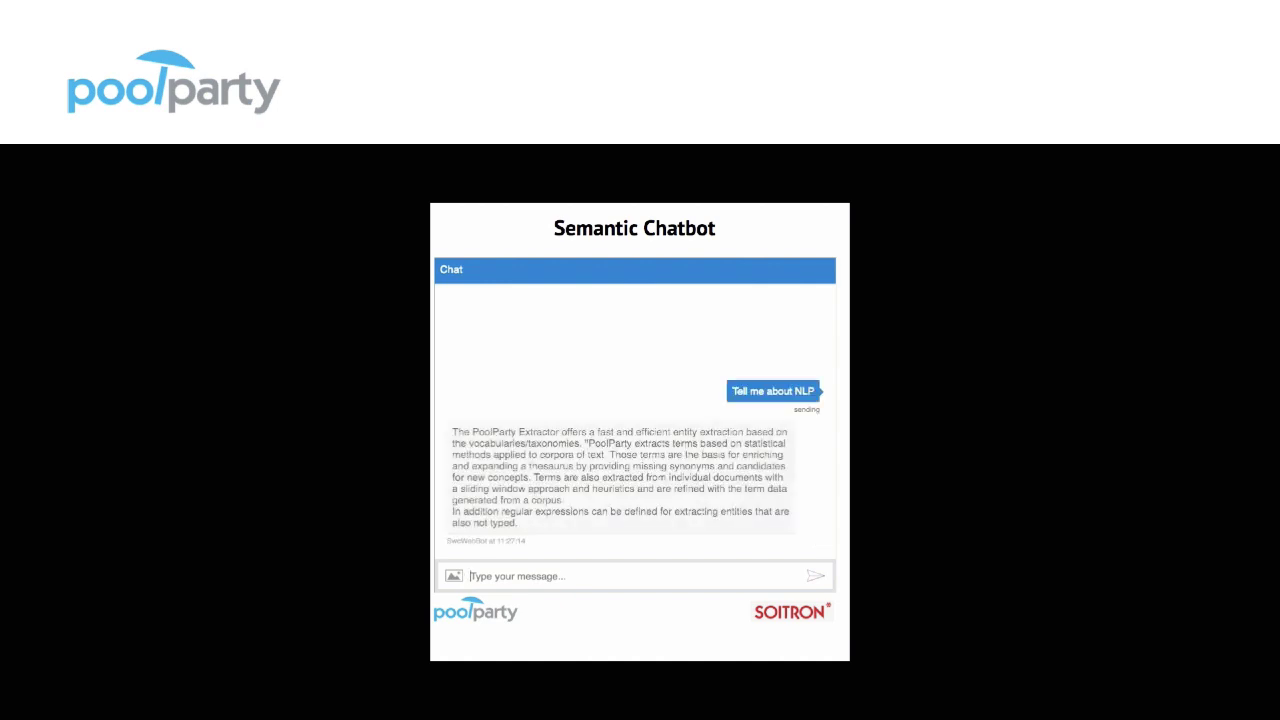
Ask the chatbot whether SPARQL queries can be used
type("Can I use SP")
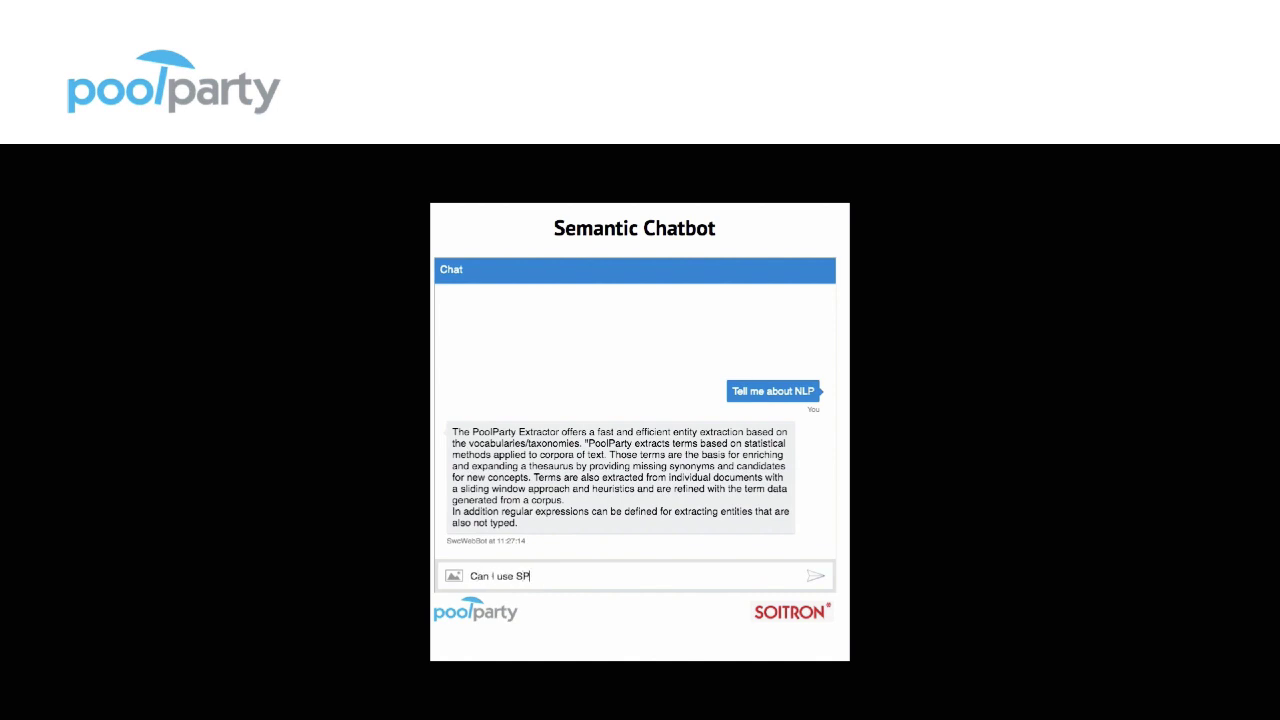
type("ARQL queries with Pool")
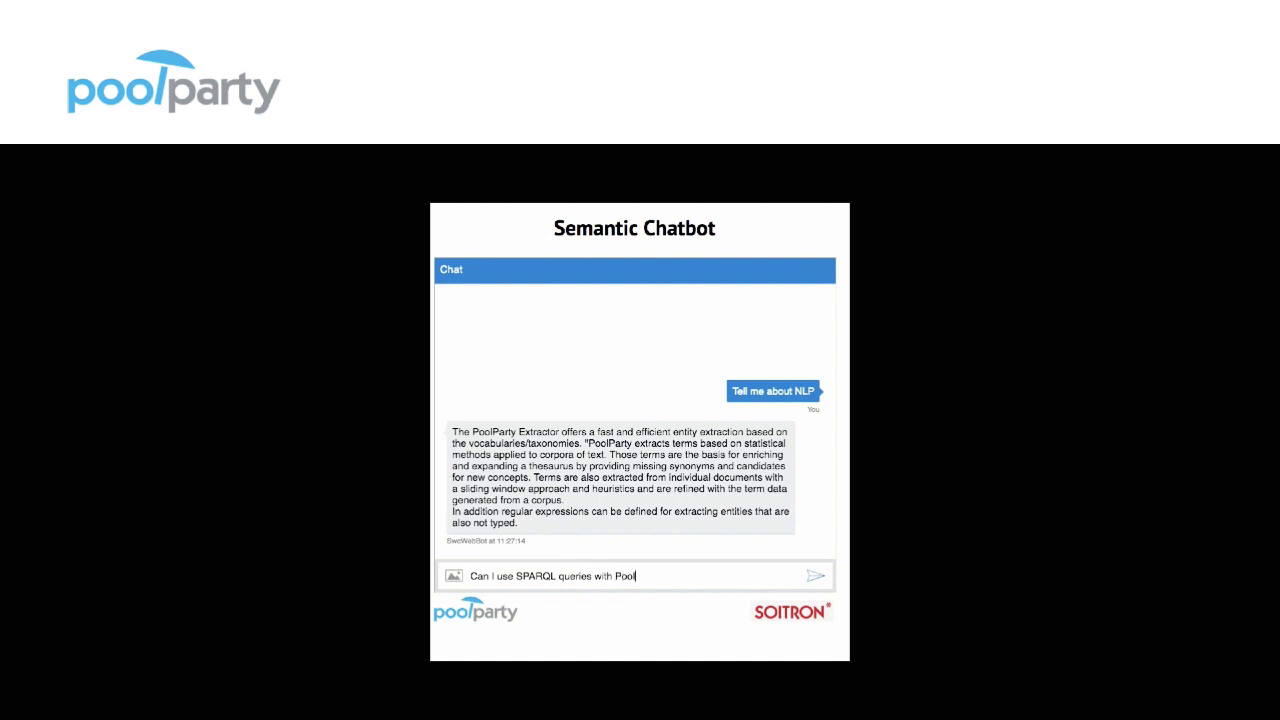
left_click(812, 572)
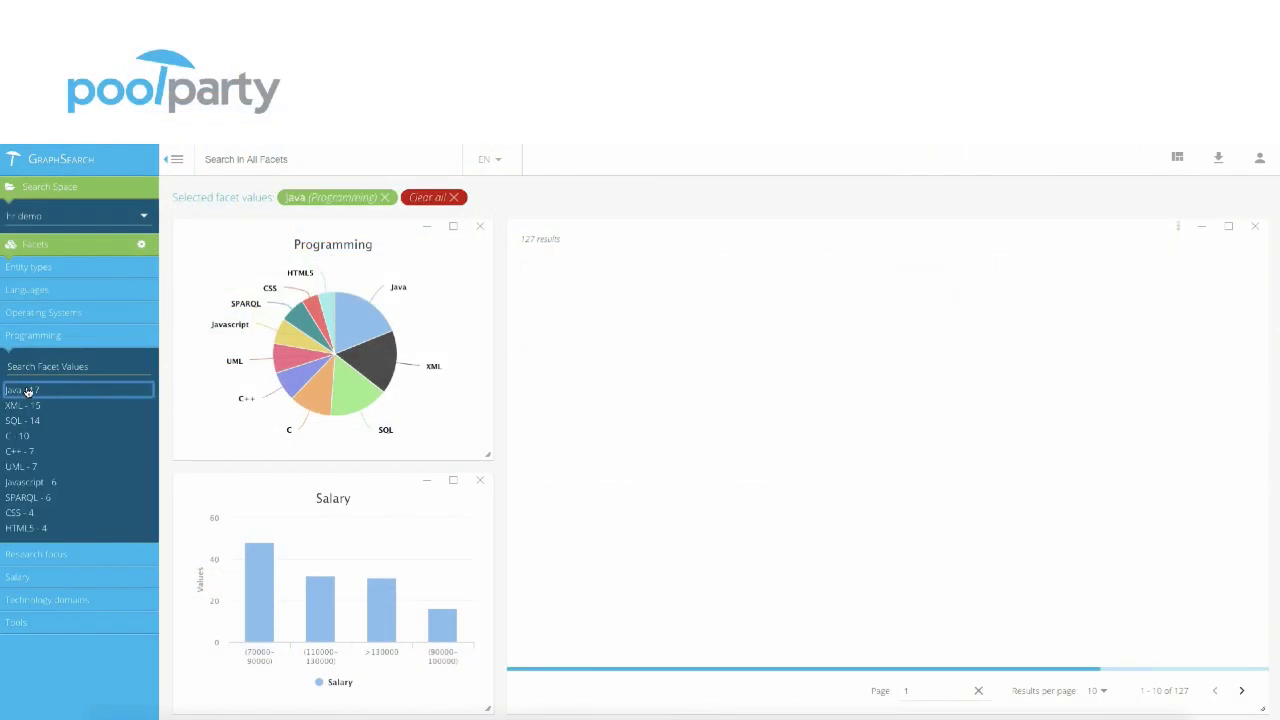
left_click(20, 388)
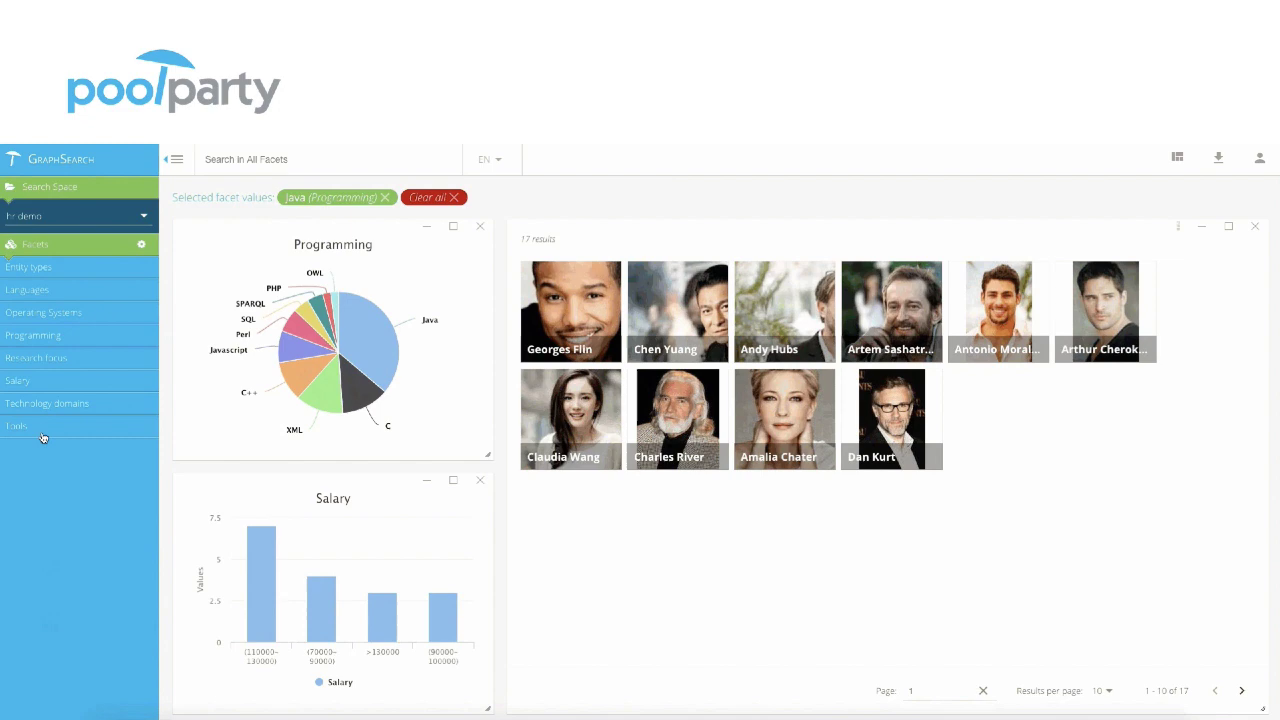
left_click(46, 402)
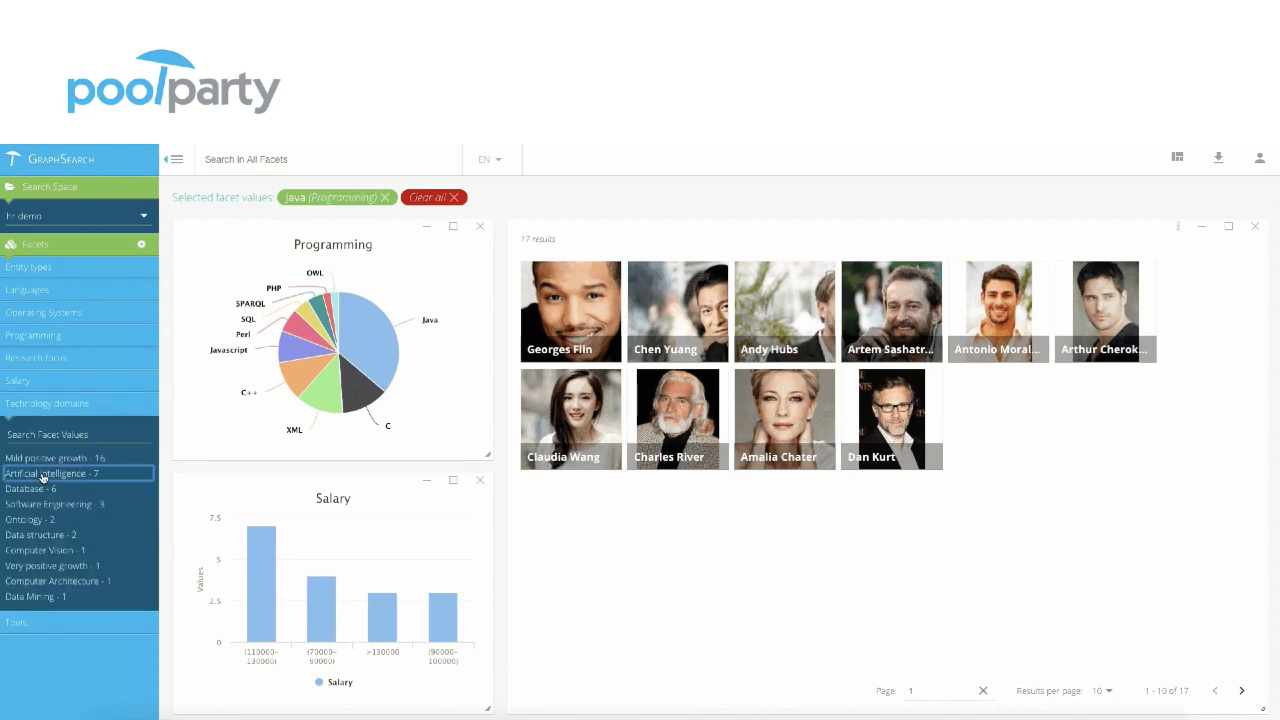
left_click(40, 474)
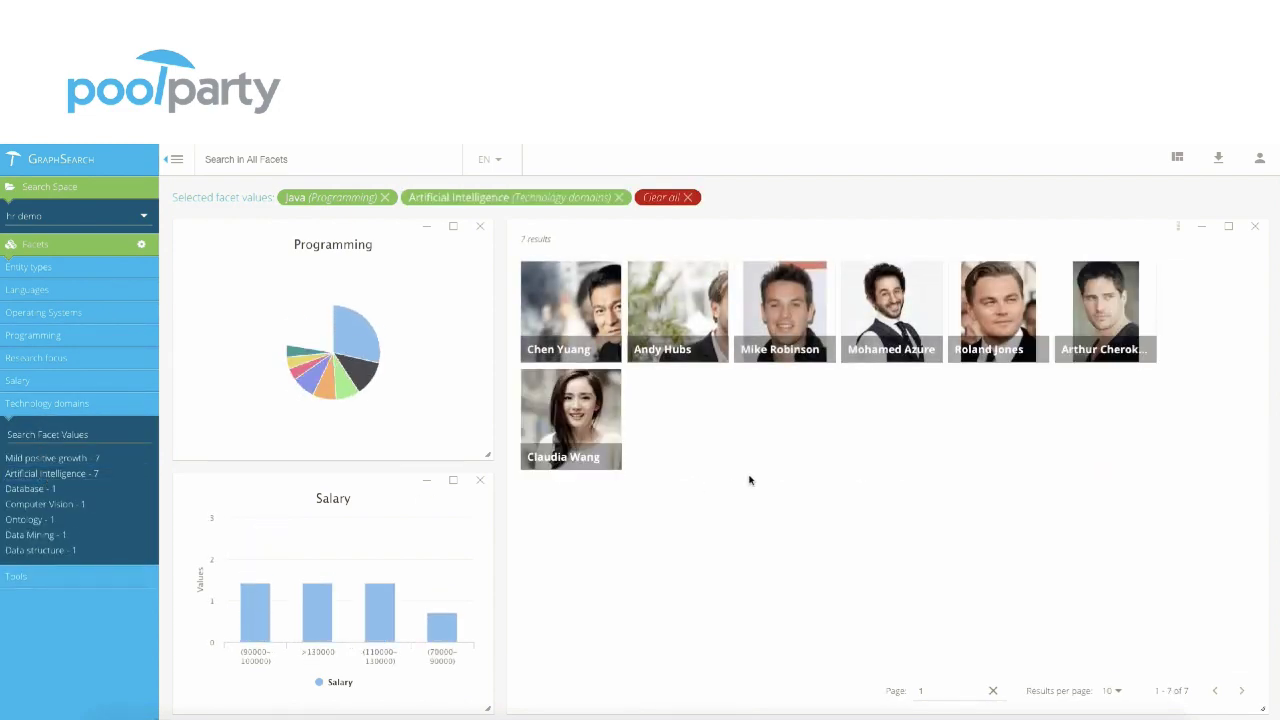
left_click(784, 312)
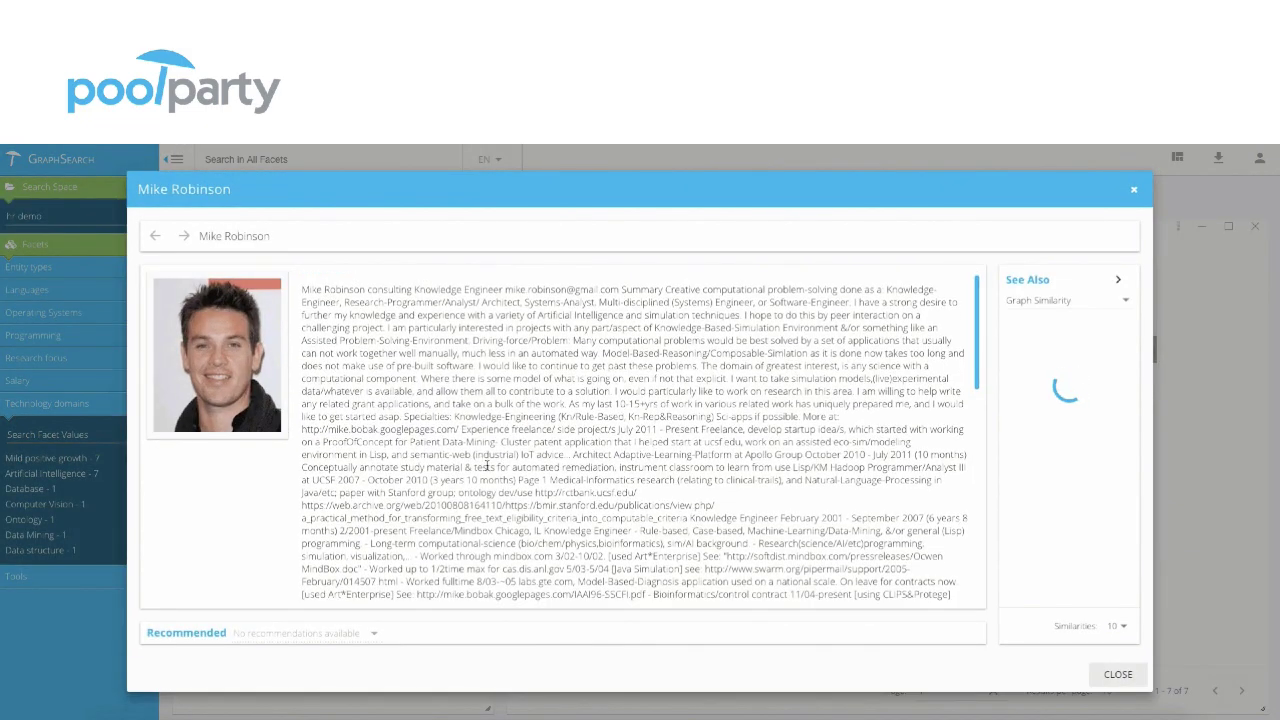
Review the candidate's technology domains, then move to tagging the first SharePoint document
scroll("down", 3)
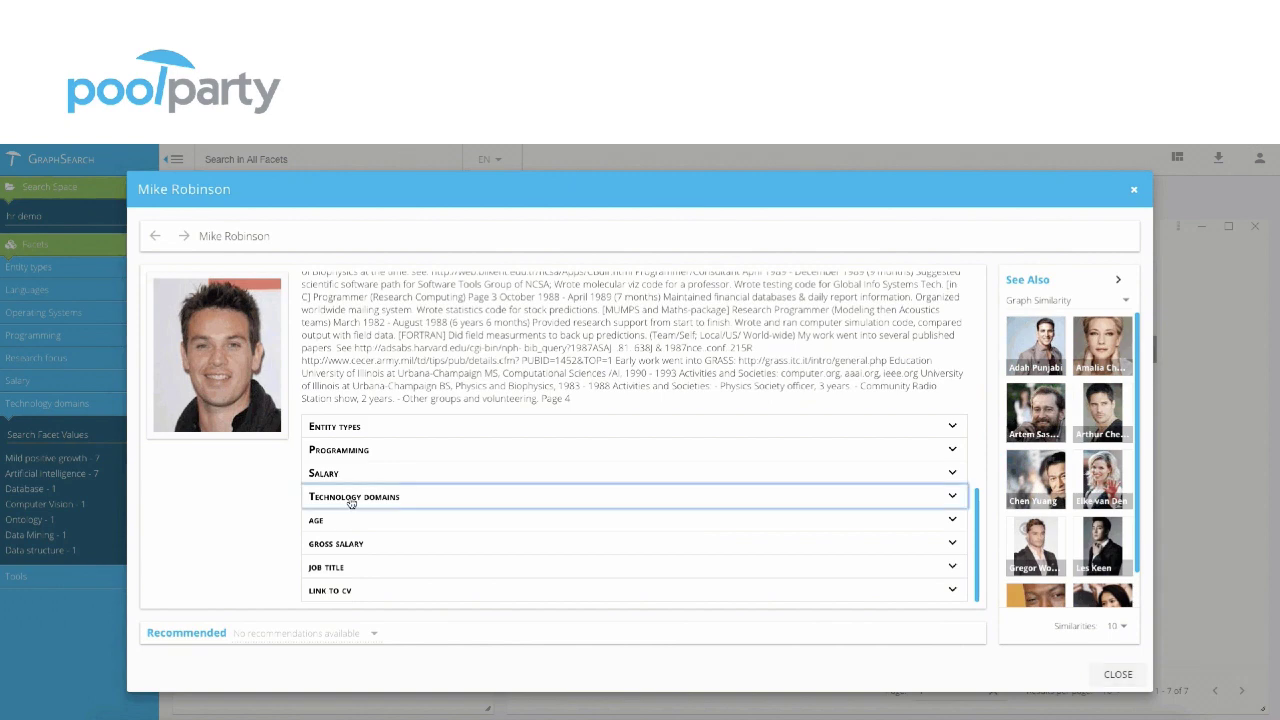
left_click(354, 502)
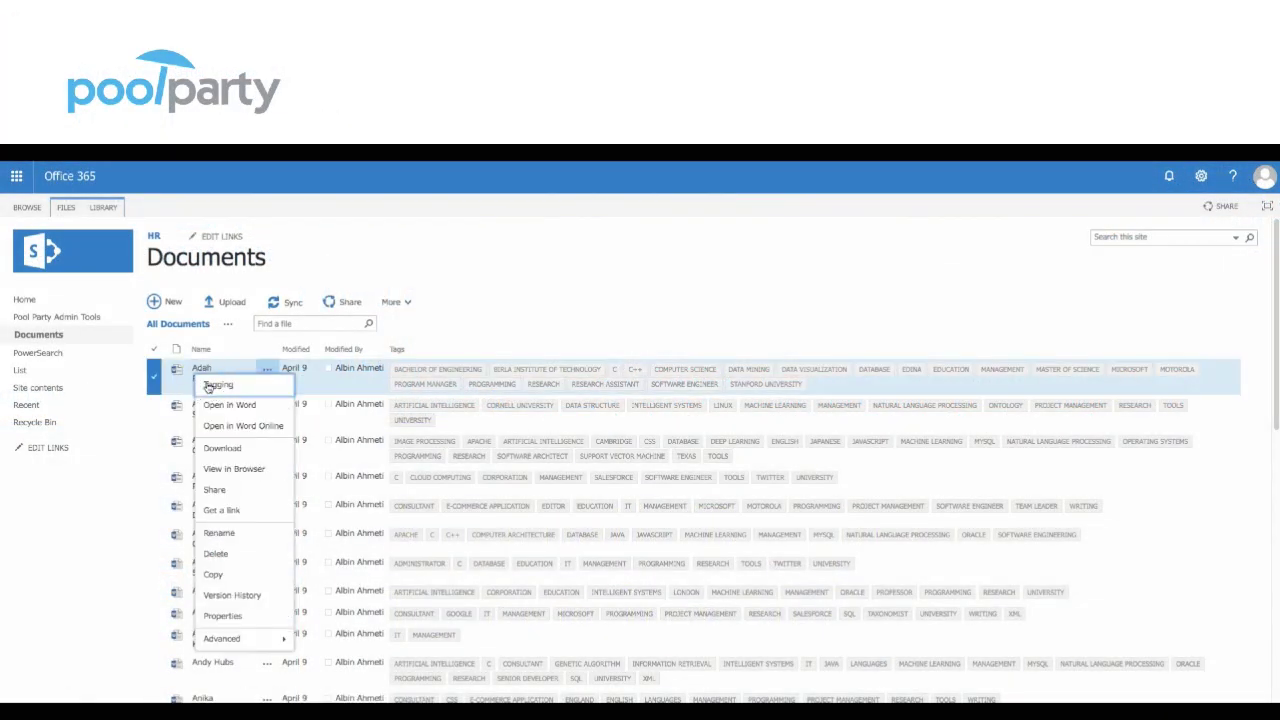
left_click(218, 384)
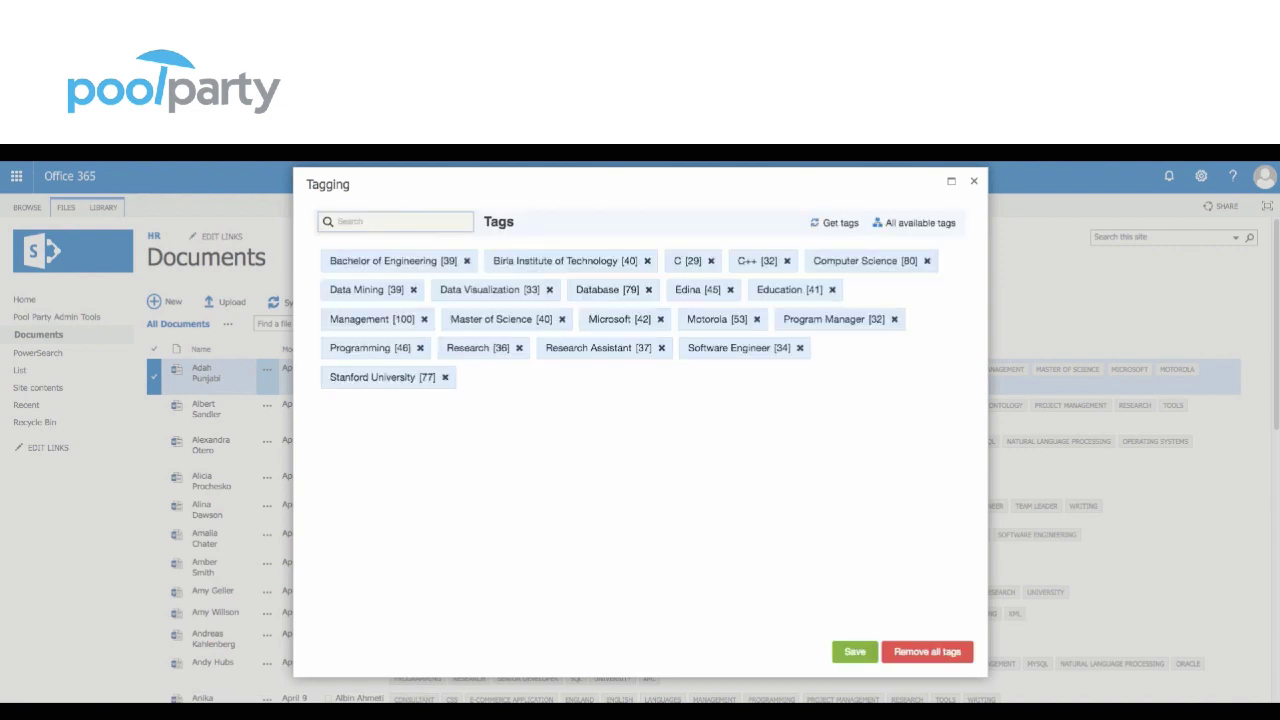
Tag the document with Mac OS and ASP.NET from Skills in the taxonomy and save
left_click(916, 222)
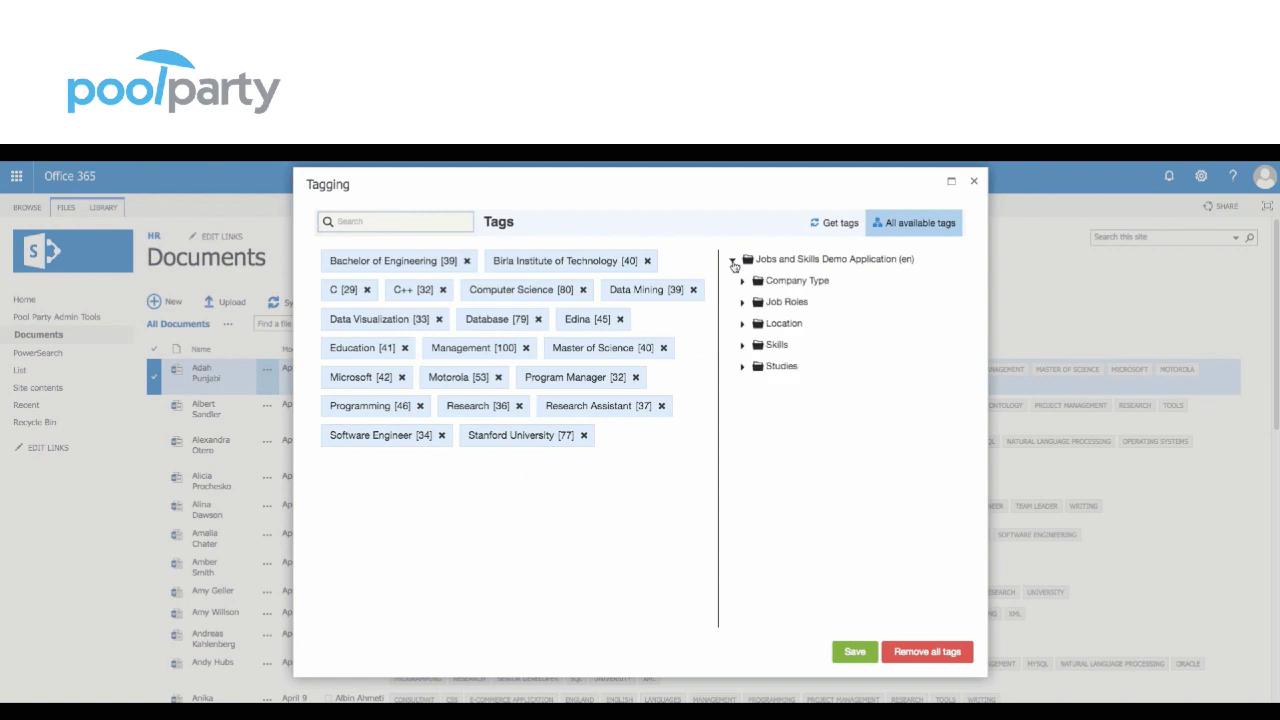
left_click(744, 344)
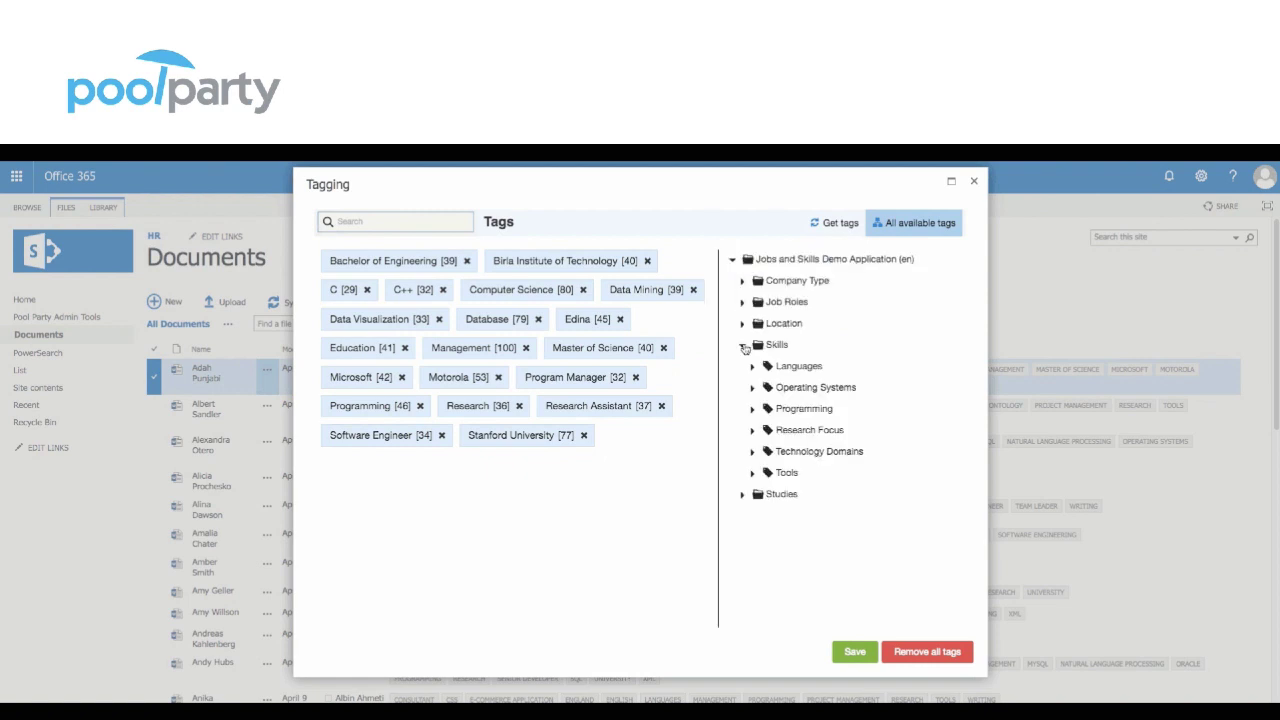
left_click(754, 388)
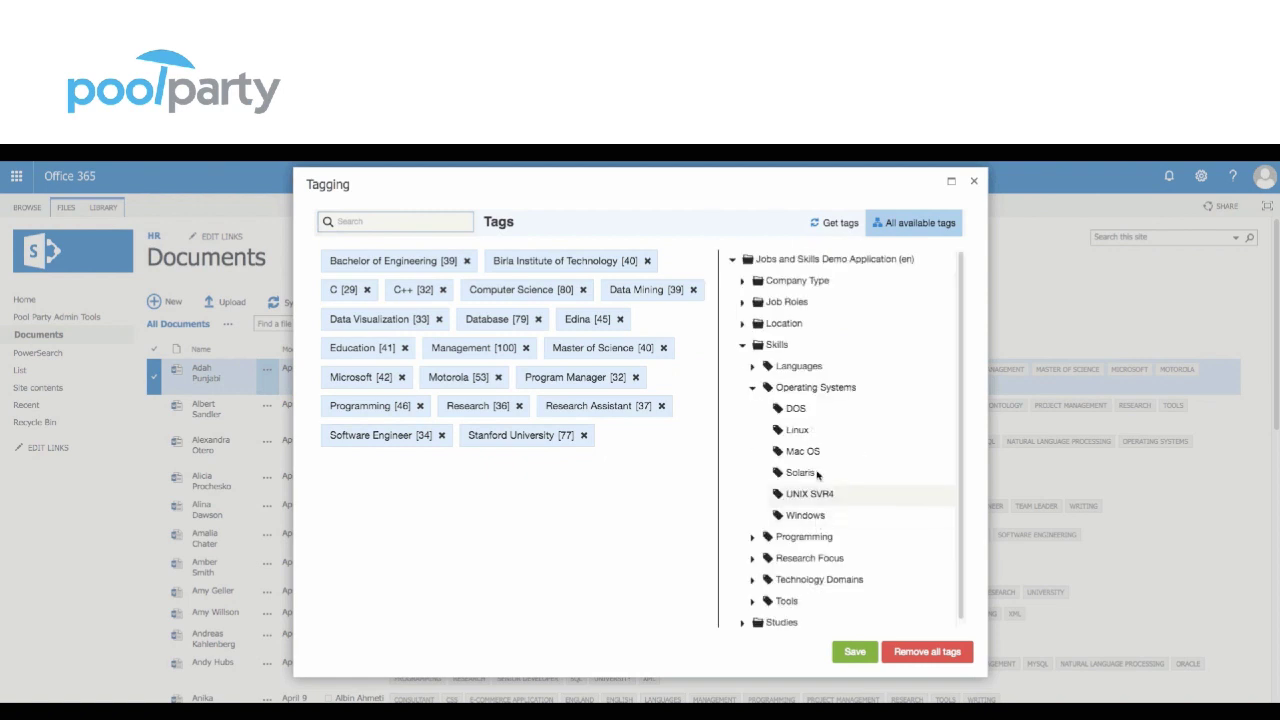
left_click(804, 452)
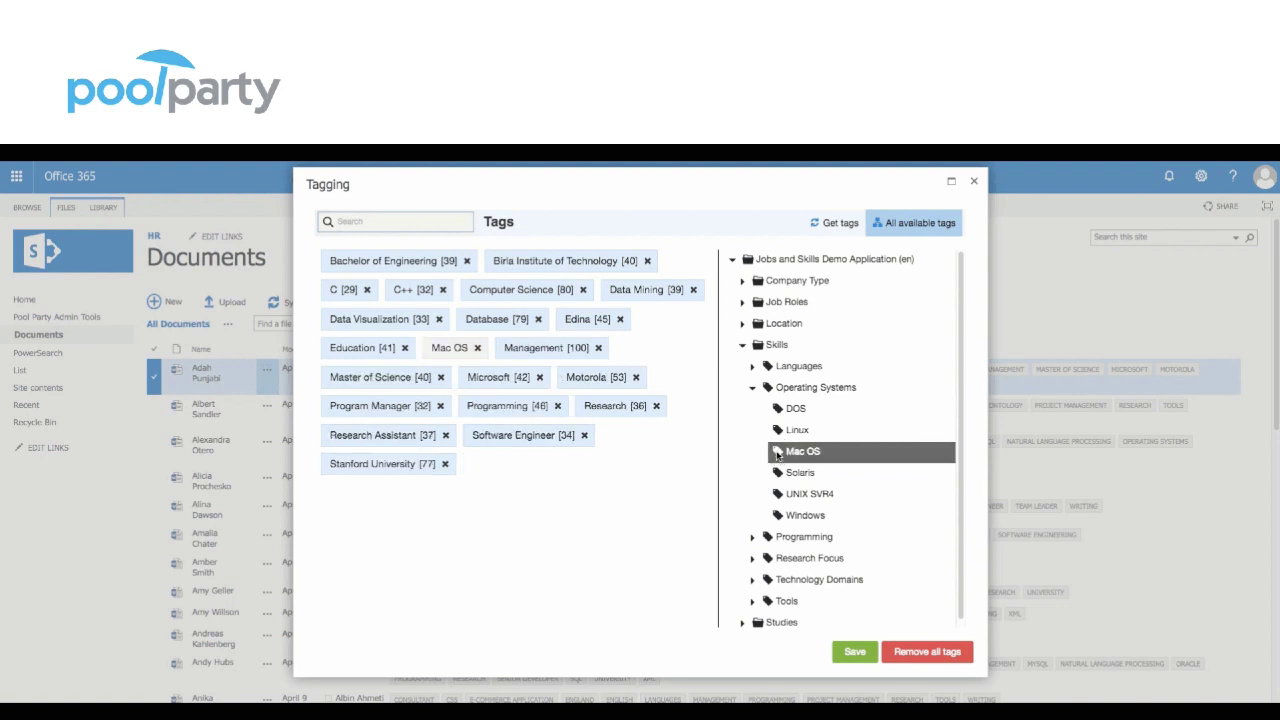
left_click(756, 536)
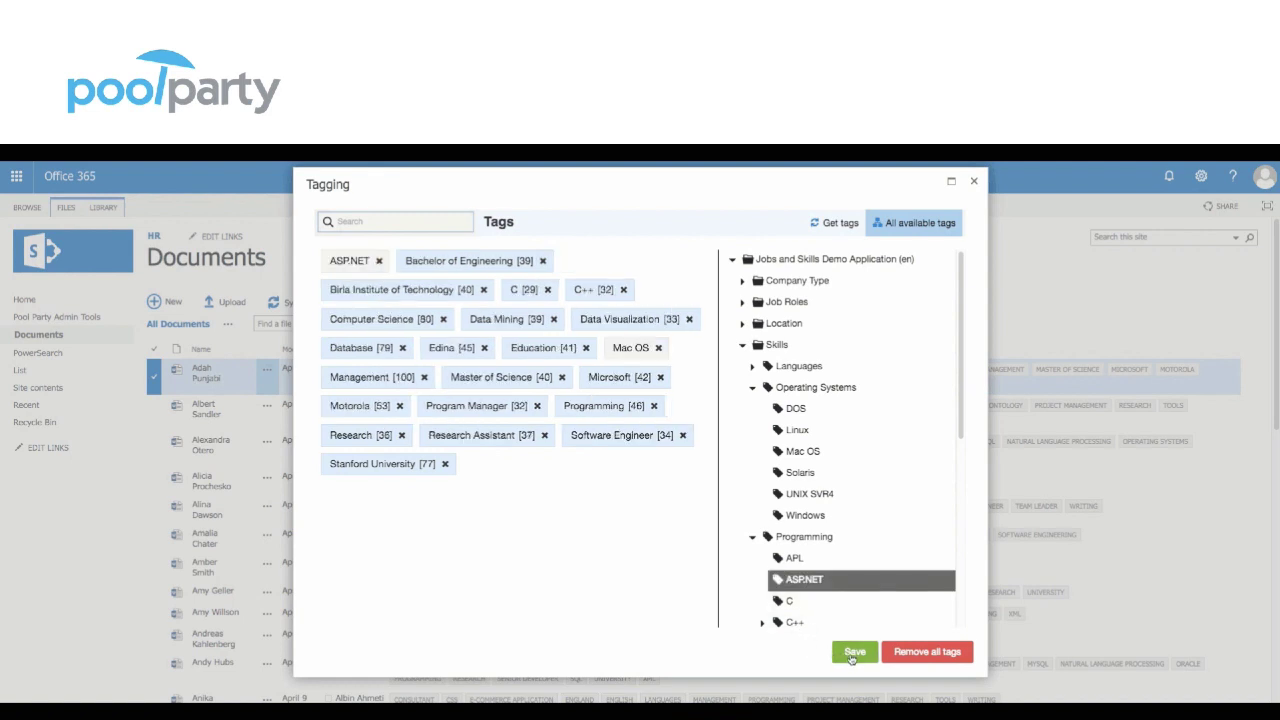
left_click(854, 652)
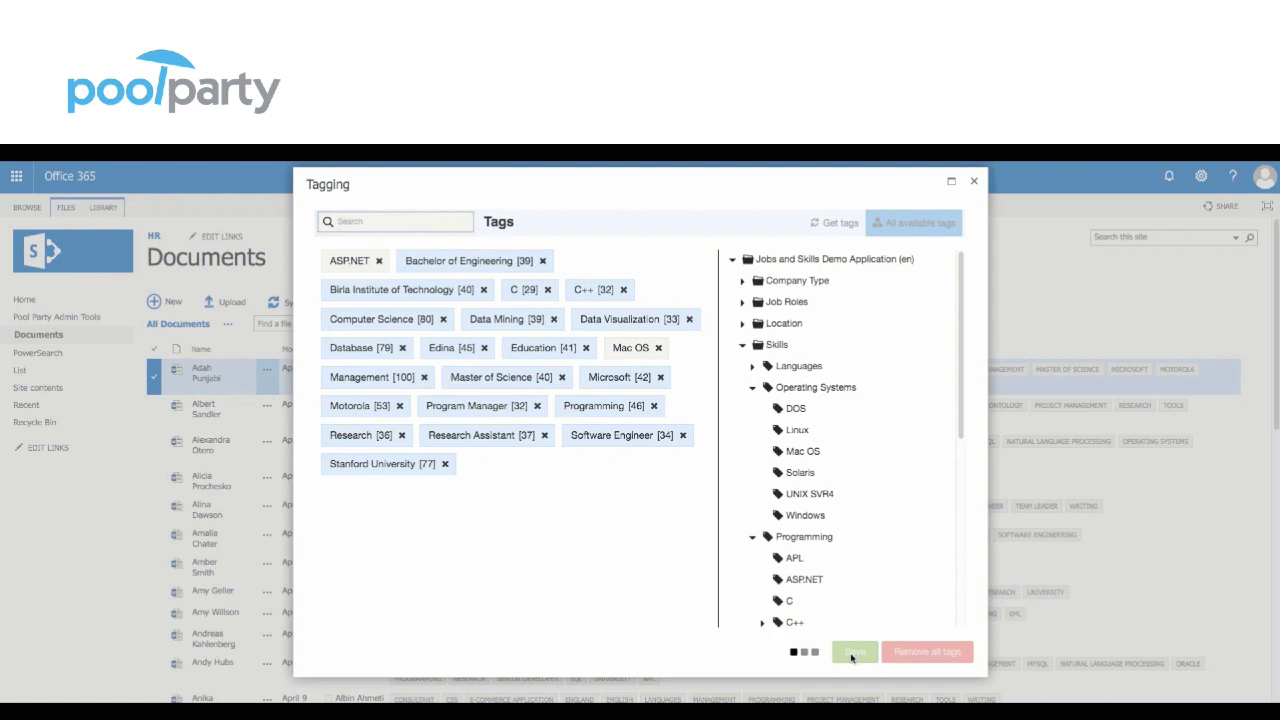